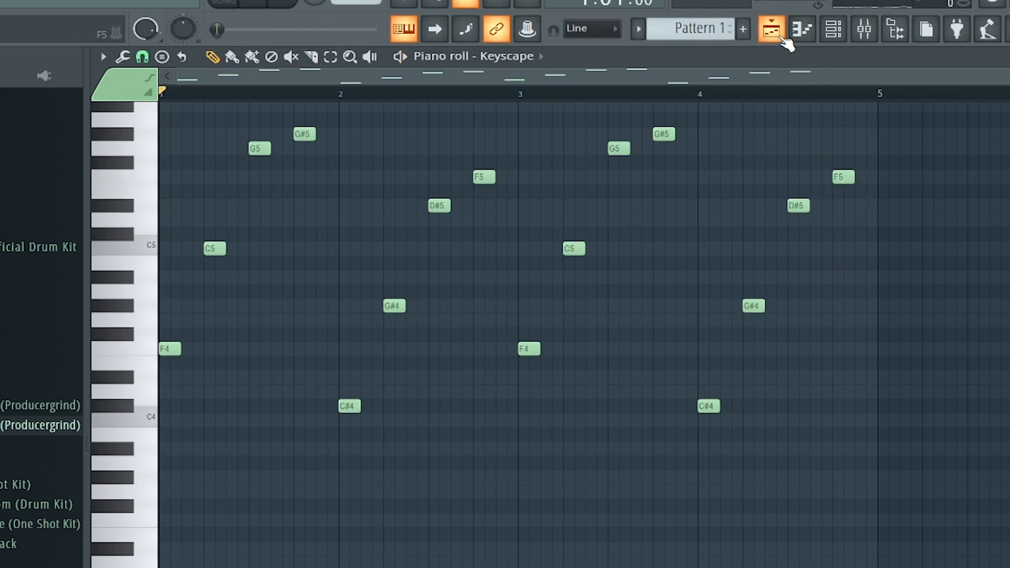
- Switch from the piano roll to the Playlist arrangement listing Pattern 1
left_click(771, 28)
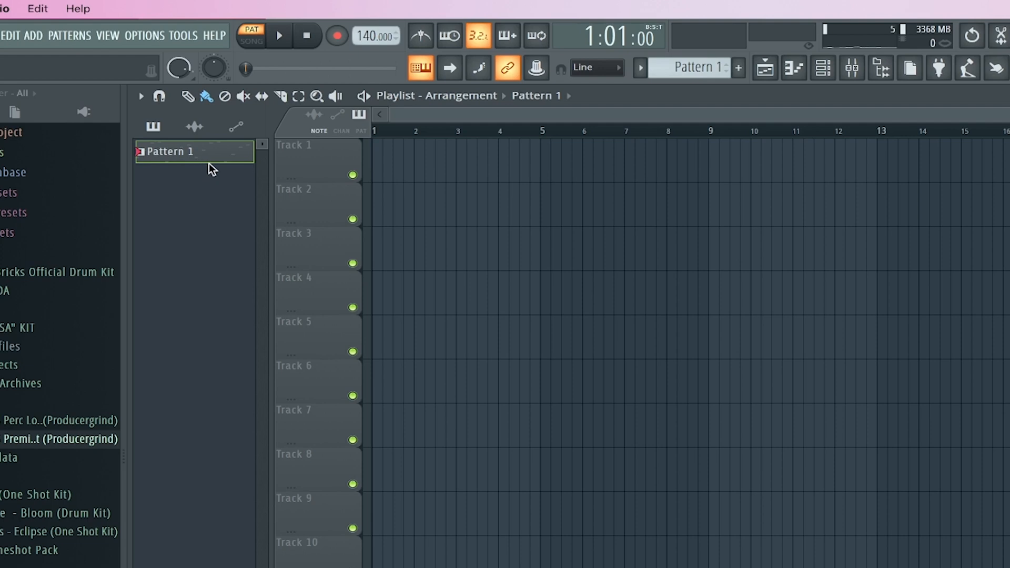
- Render Pattern 1 as a WAV audio clip placed on Track 1
right_click(193, 152)
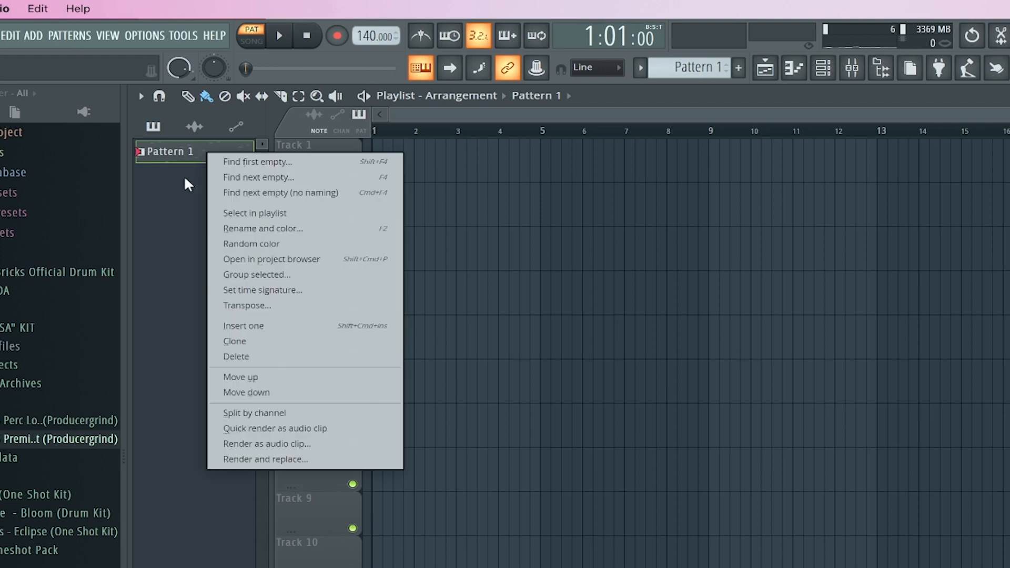
mouse_move(286, 428)
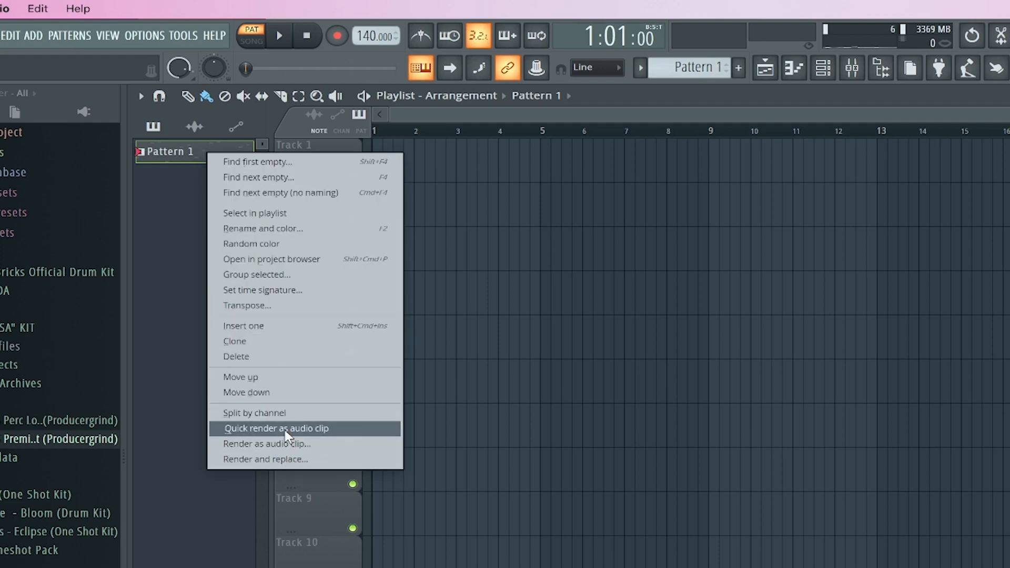
mouse_move(301, 464)
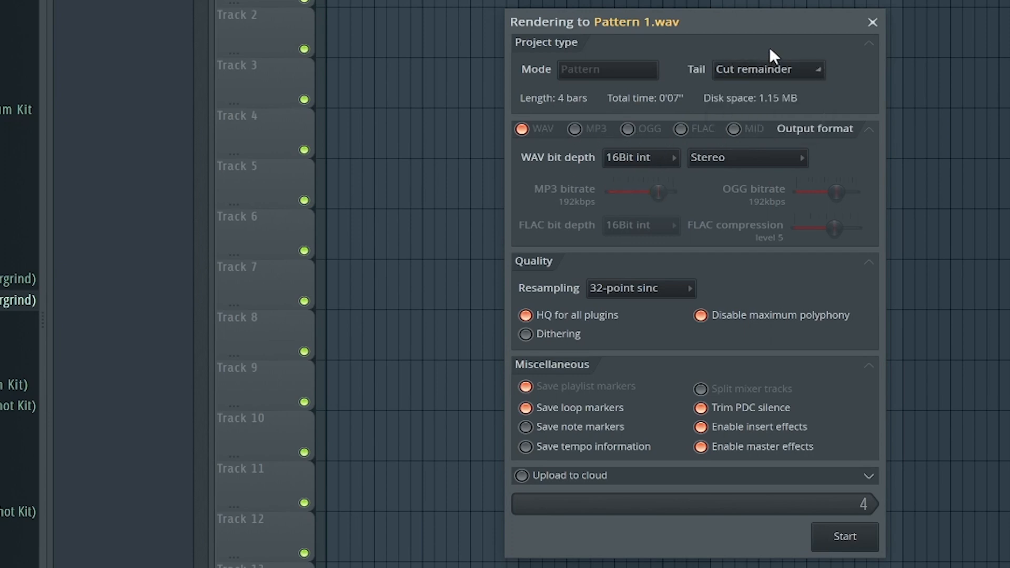
mouse_move(869, 406)
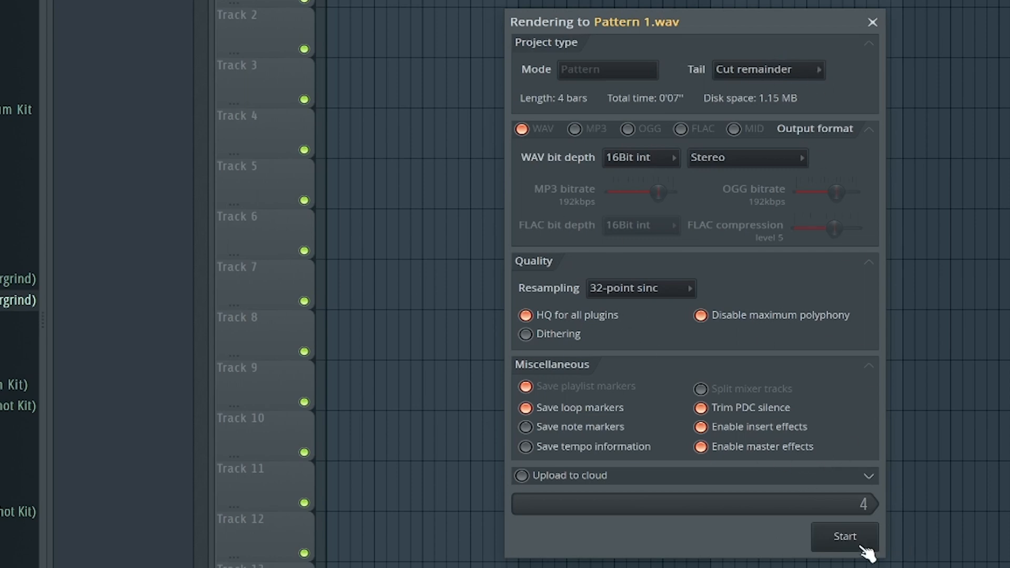
left_click(844, 536)
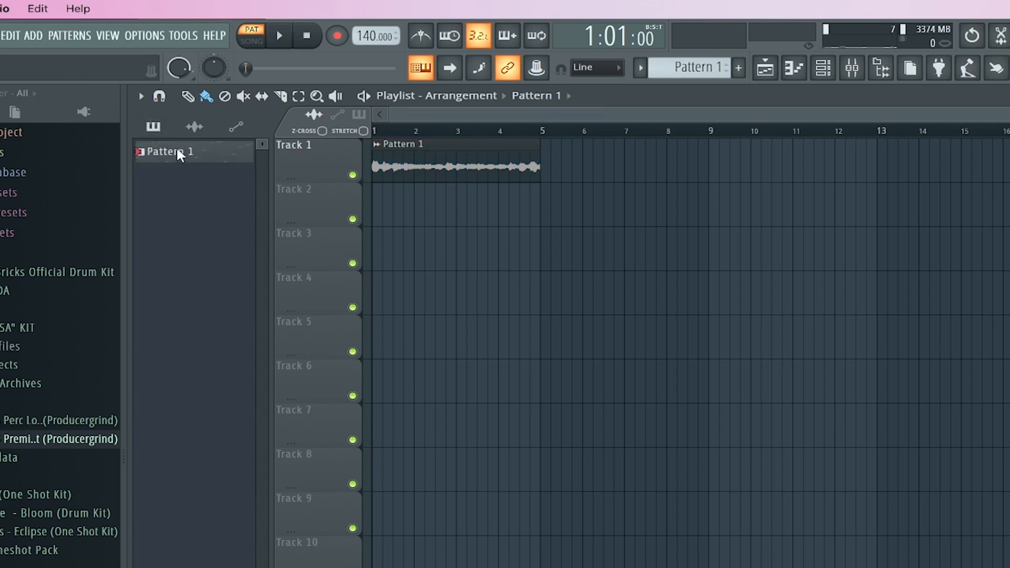
- In Song mode, play the rendered clip from near bar 5 to hear its ending, then stop
left_click(402, 200)
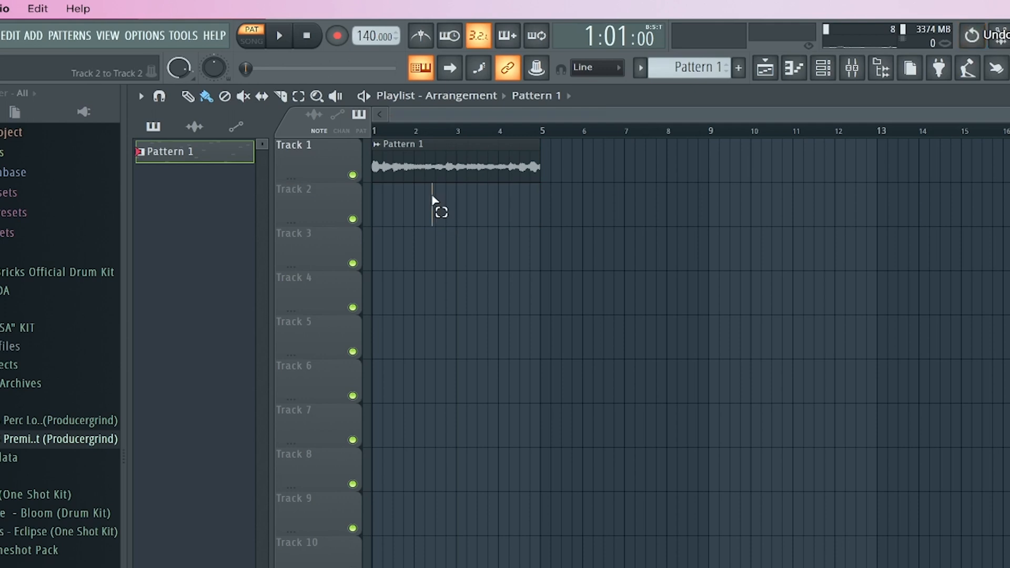
left_click(278, 35)
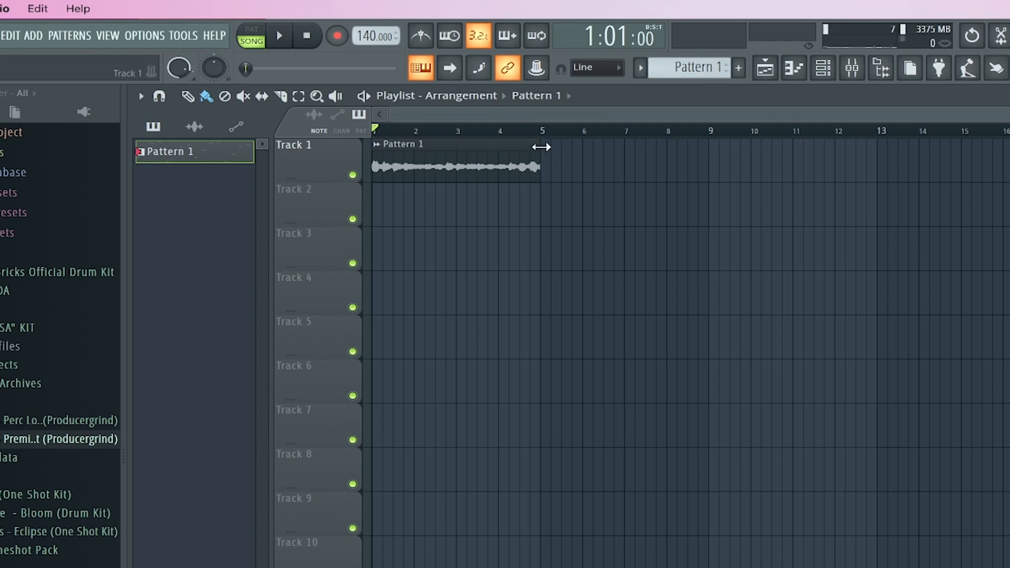
left_click(278, 35)
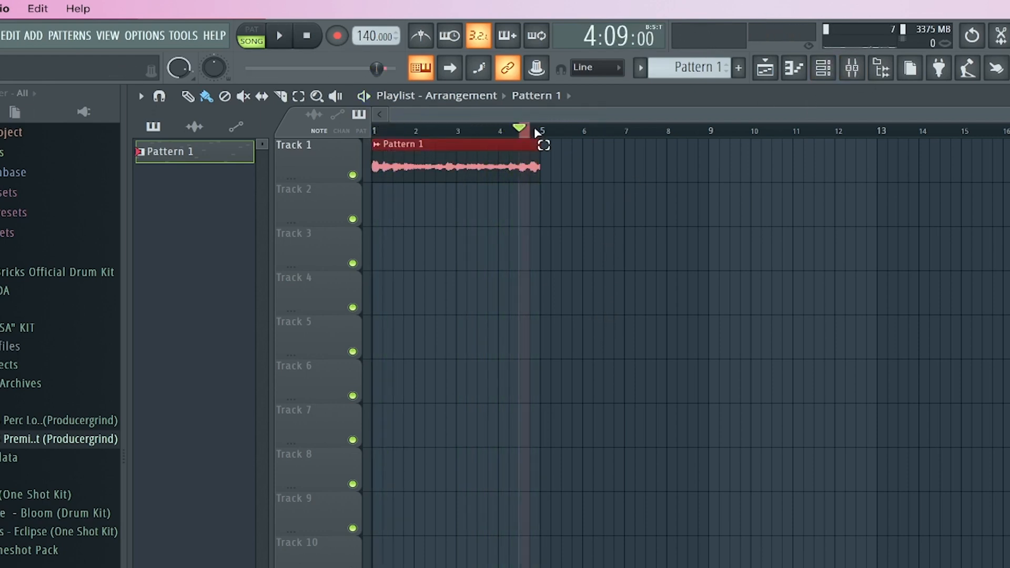
left_click(278, 35)
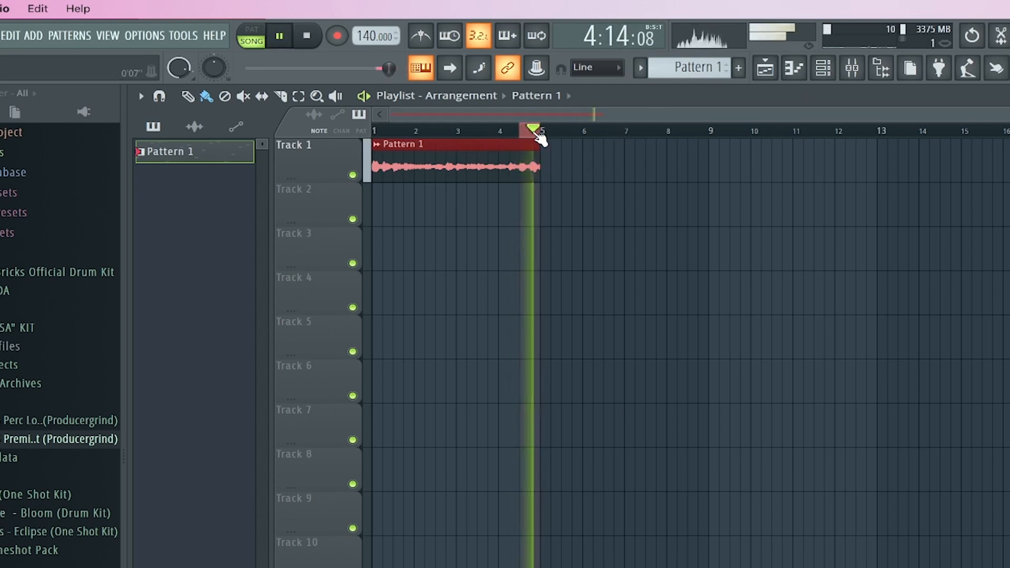
left_click(851, 68)
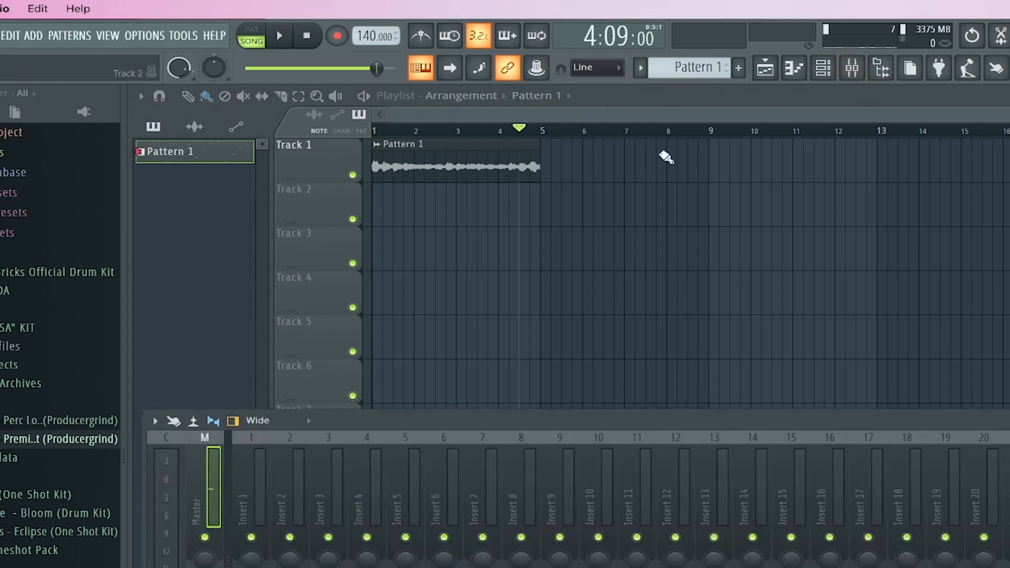
- Show the Channel Rack and the Pattern 1.wav Audio Clip settings
left_click(279, 36)
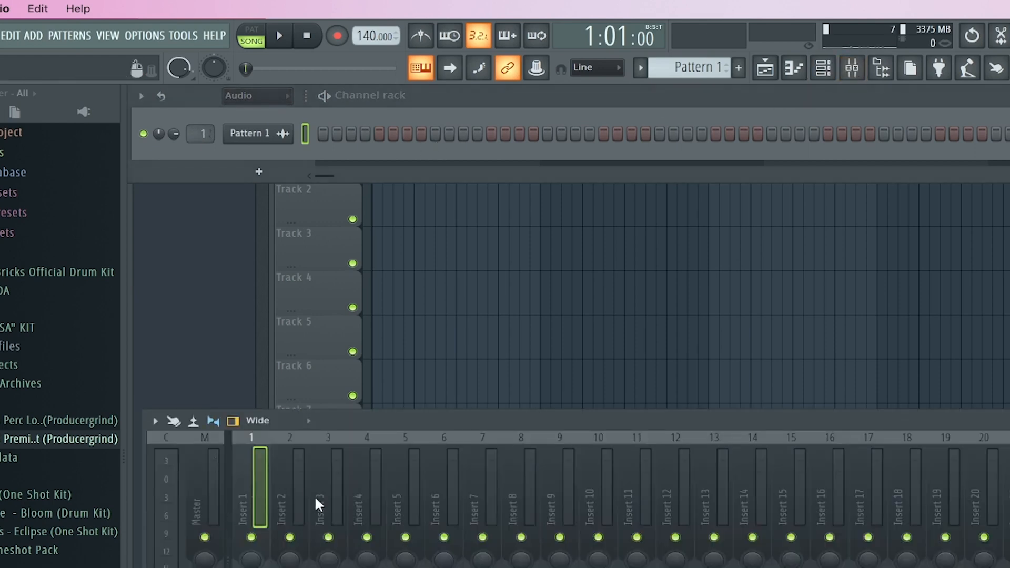
left_click(278, 35)
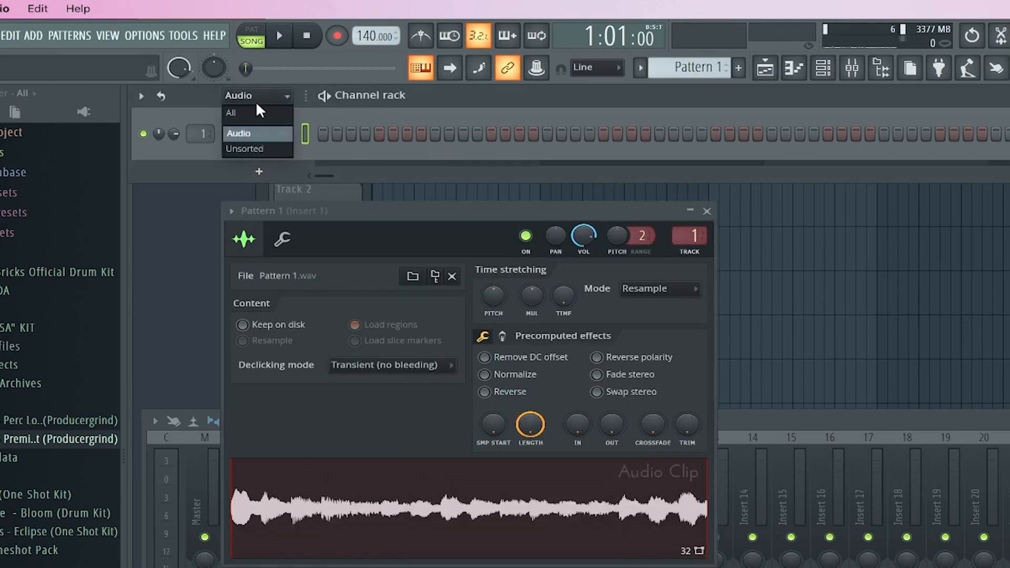
- Load the Pattern 1 audio into Edison and set selection snapping to zero-crossing
right_click(468, 509)
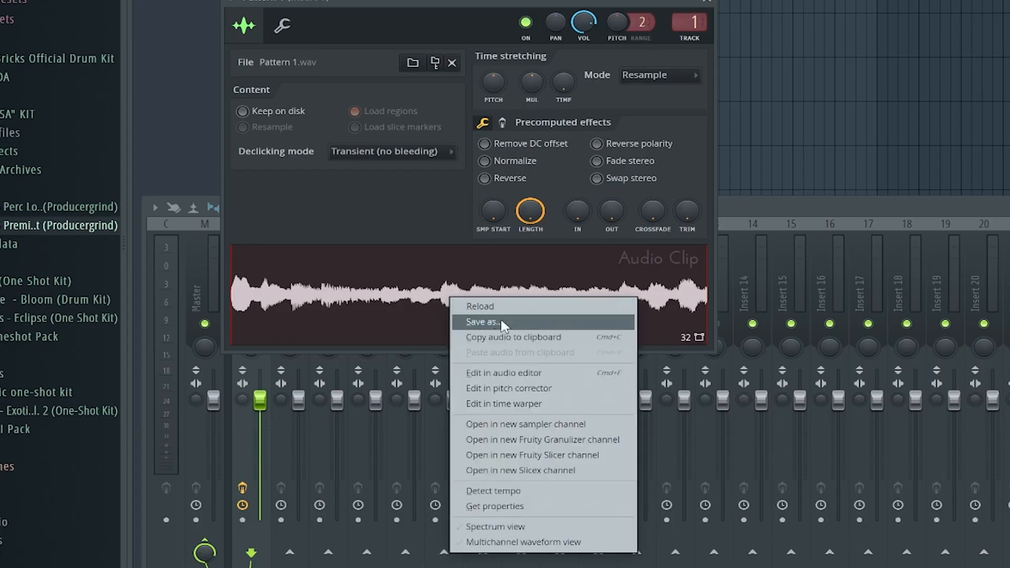
mouse_move(505, 373)
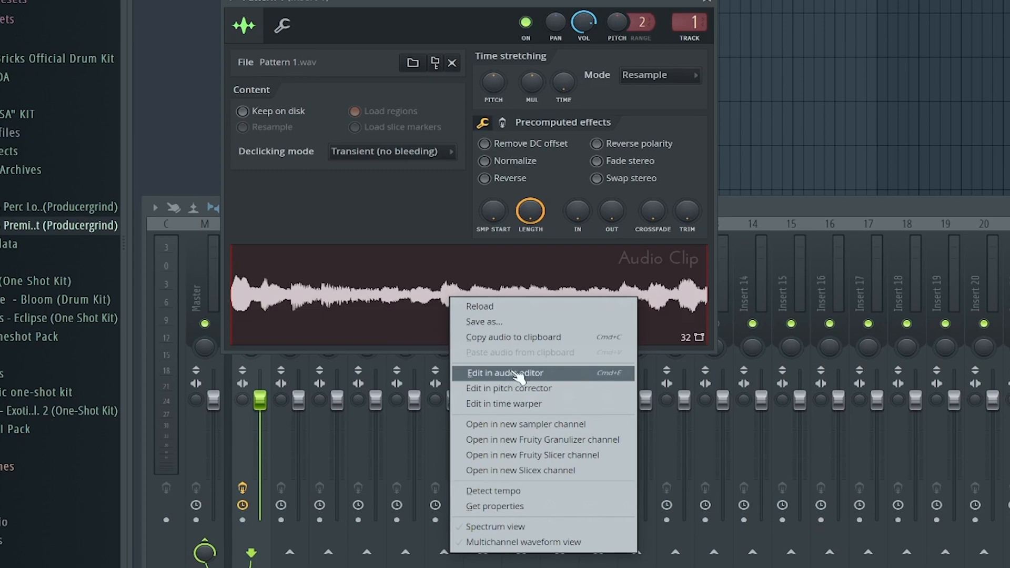
left_click(505, 372)
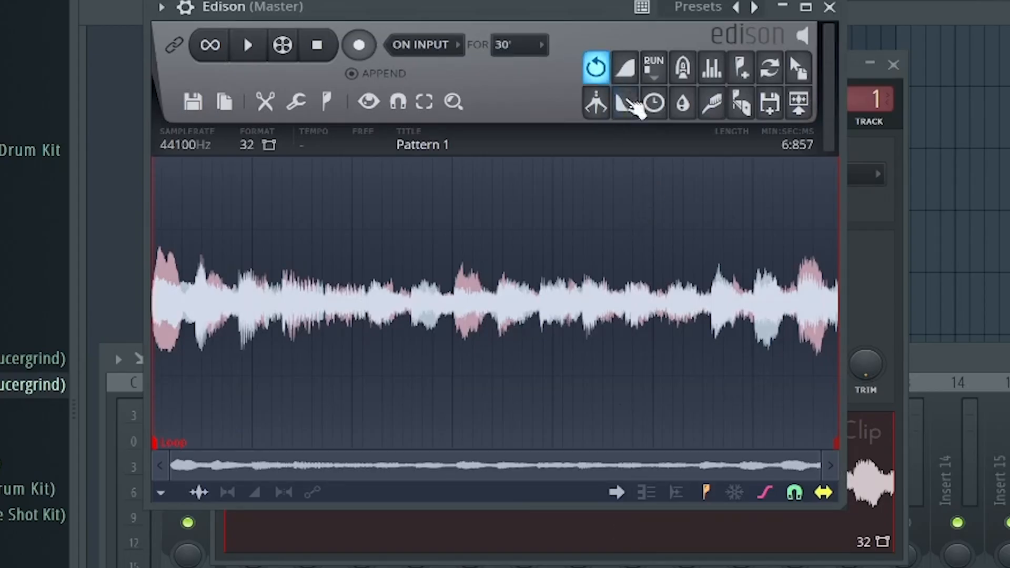
mouse_move(399, 114)
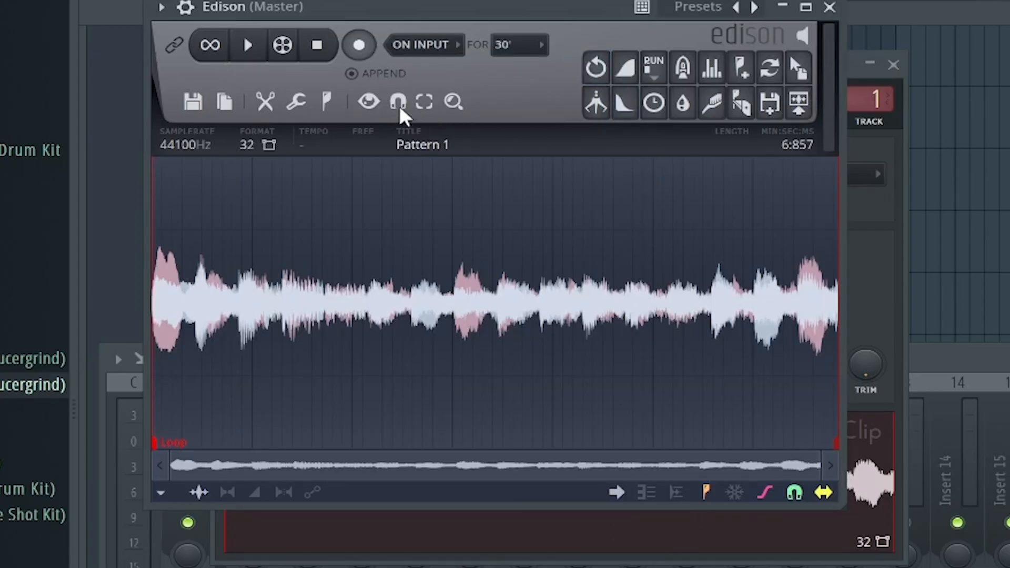
left_click(398, 101)
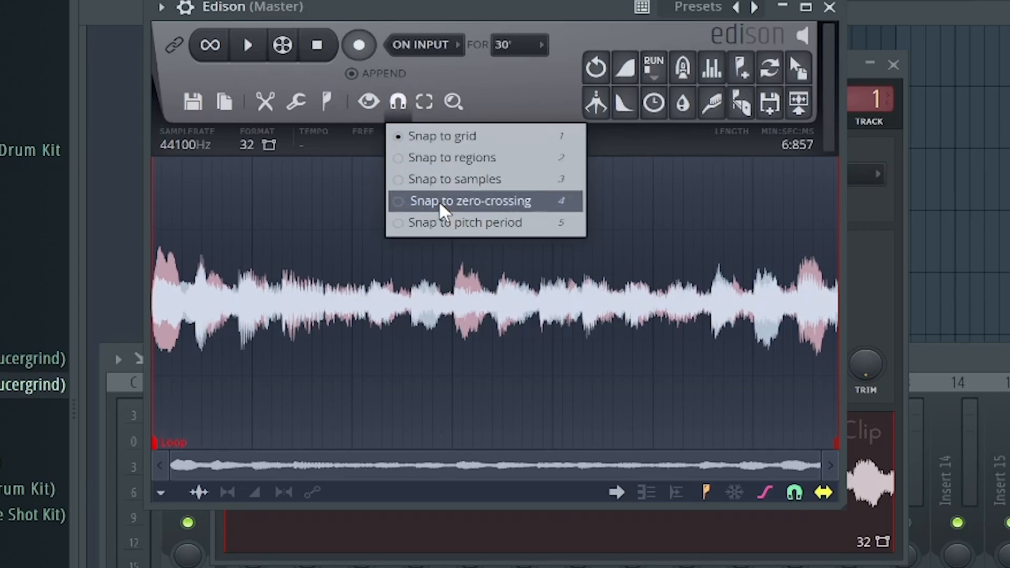
left_click(470, 200)
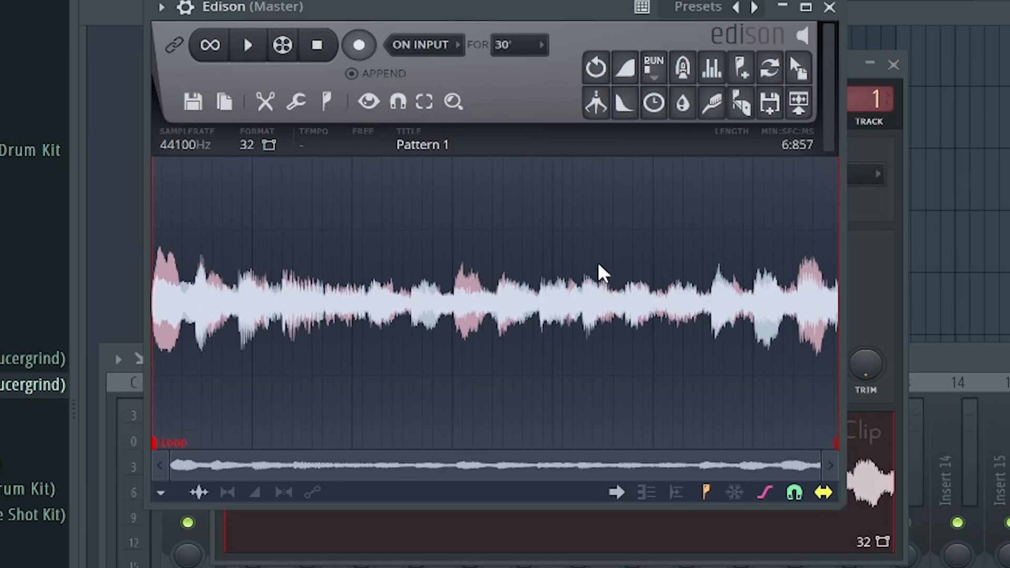
mouse_move(695, 286)
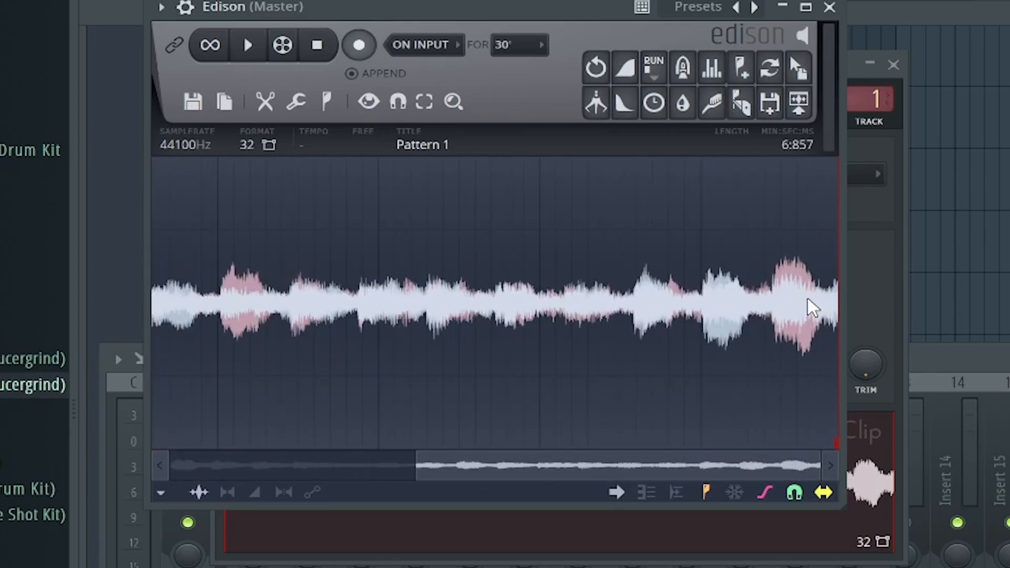
- Select the waveform ending (6:600–6:857) and apply Fade out from the Tools menu
left_click_drag(808, 296, 802, 296)
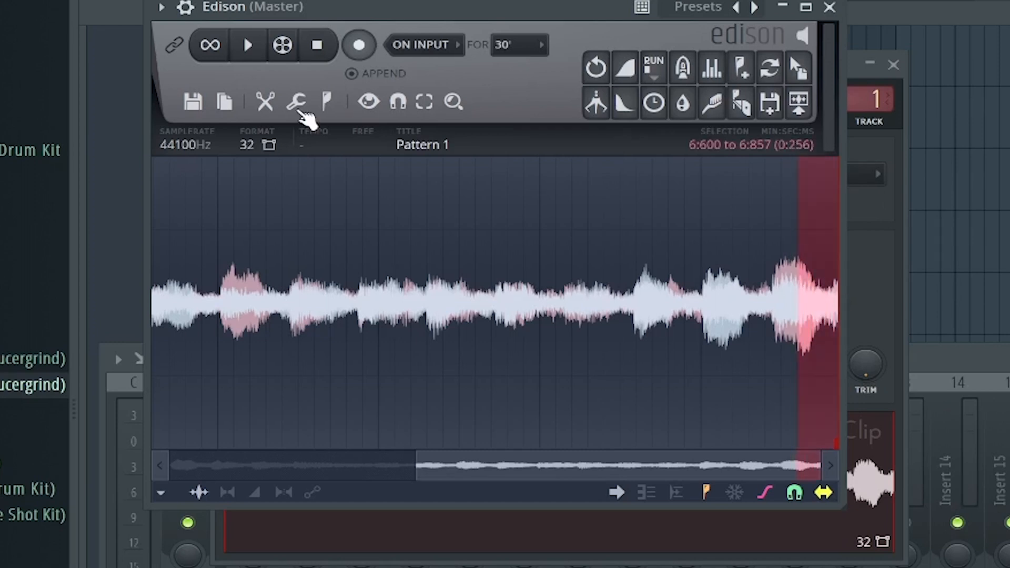
left_click(296, 102)
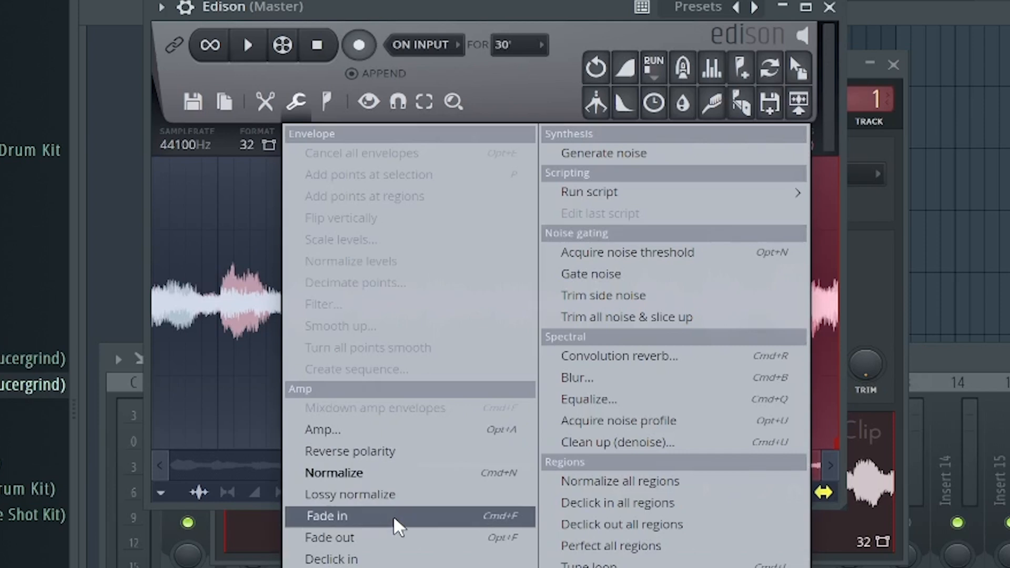
left_click(327, 516)
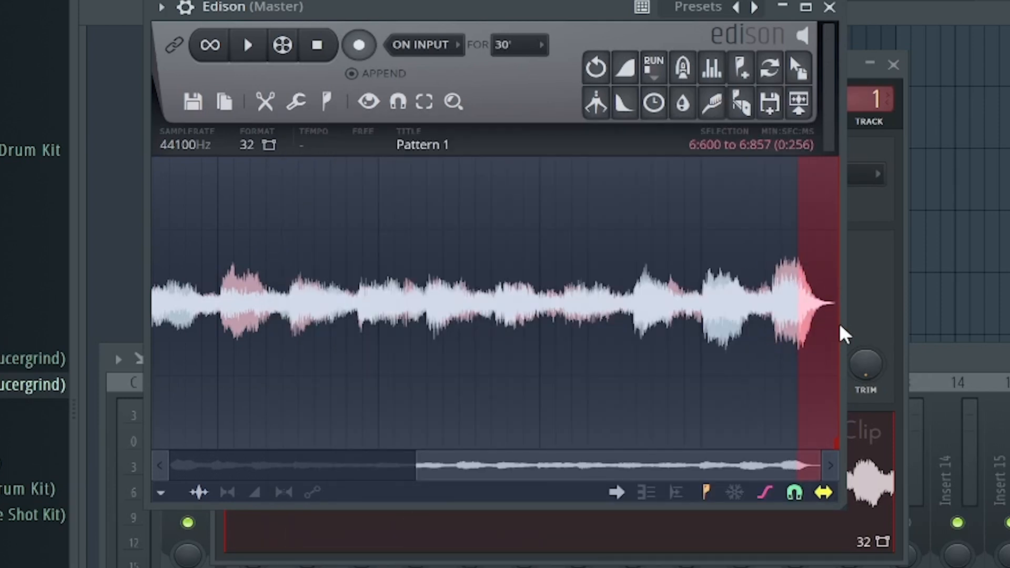
mouse_move(740, 341)
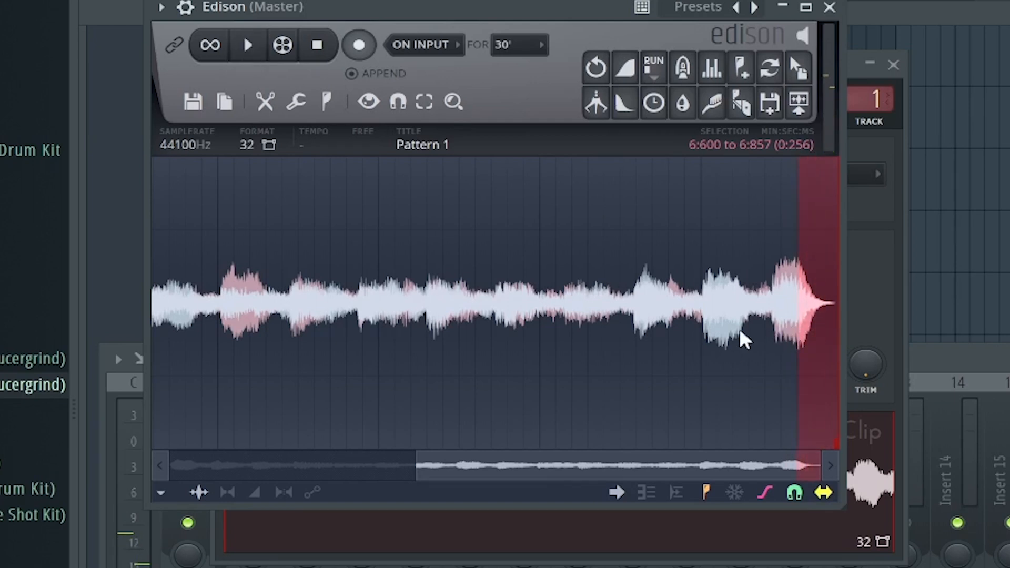
mouse_move(754, 412)
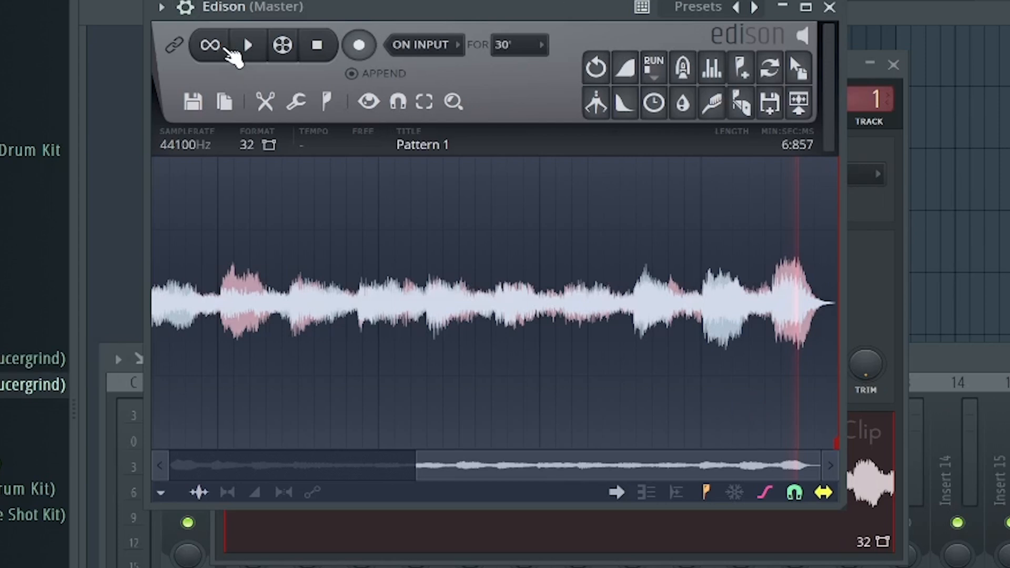
left_click(247, 44)
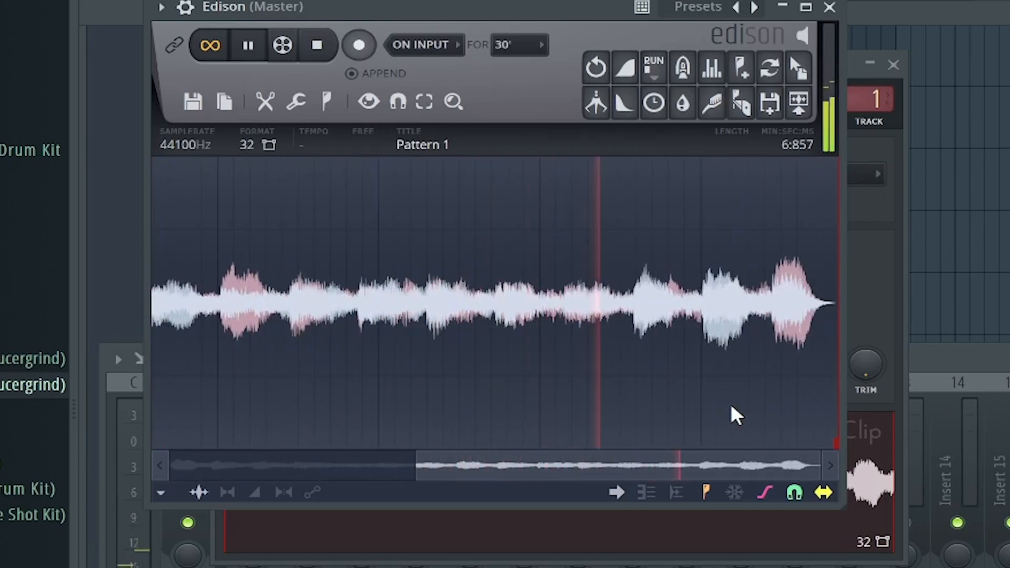
left_click(247, 45)
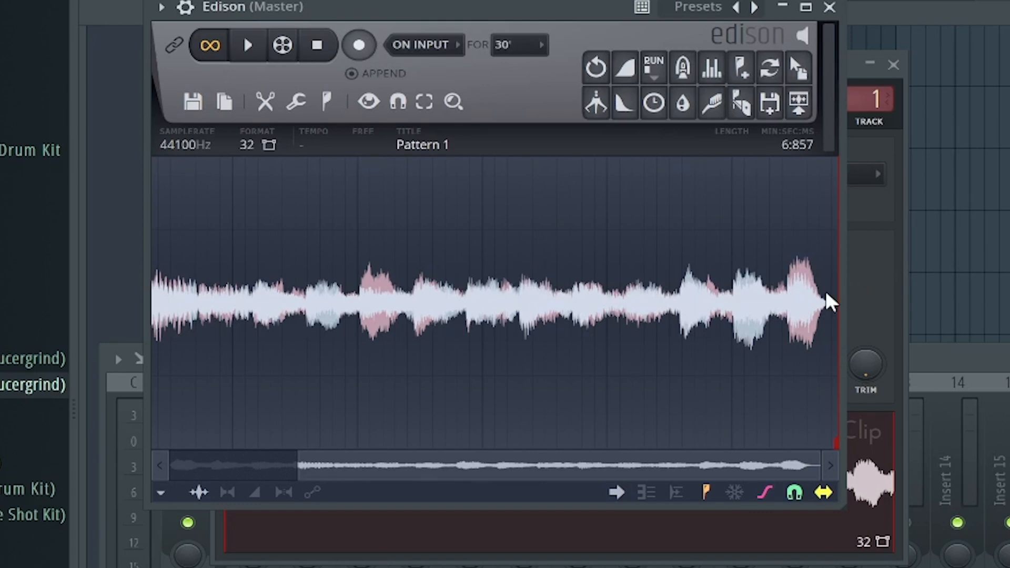
mouse_move(808, 271)
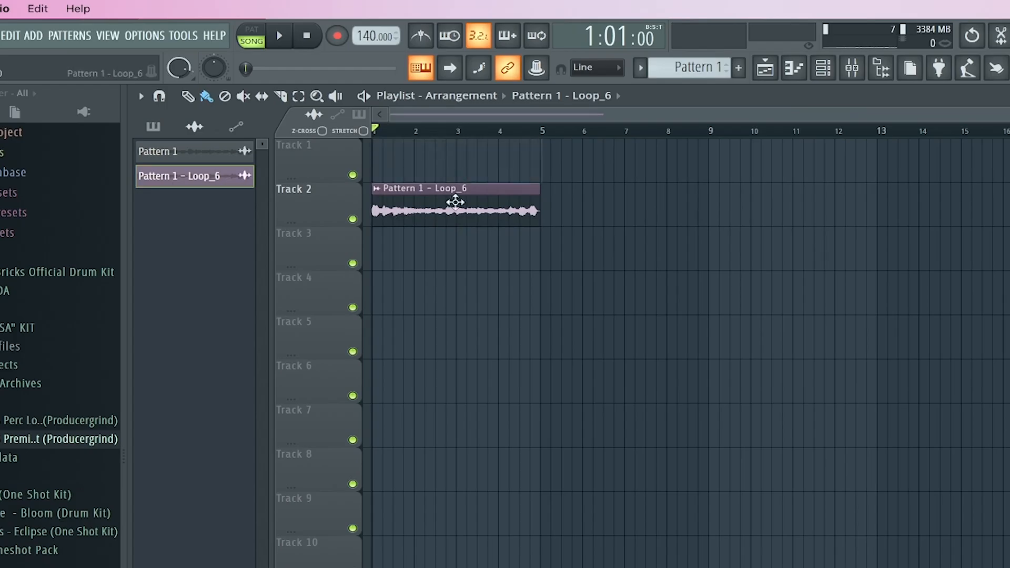
- Put Pattern 1 – Loop_6 on Track 1 twice, back-to-back across eight bars
left_click(278, 35)
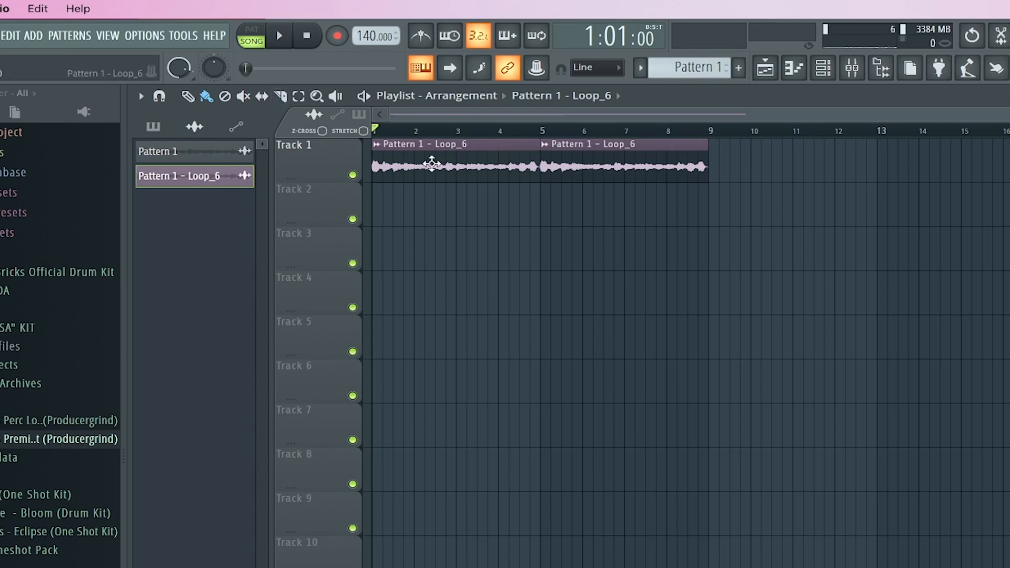
- Open the loop clip's channel settings, then switch to the original Pattern 1 clip
double_click(424, 166)
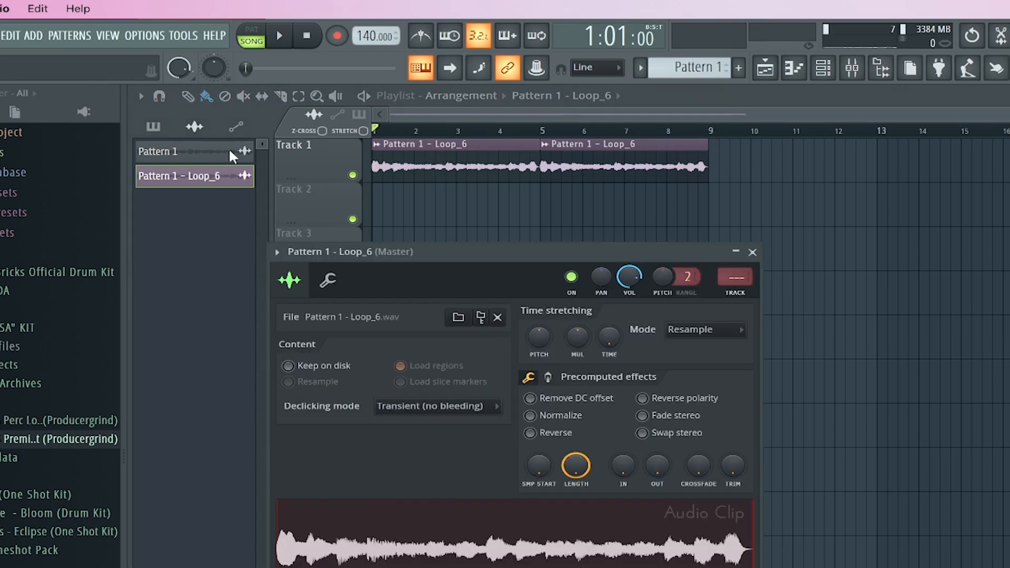
left_click(391, 364)
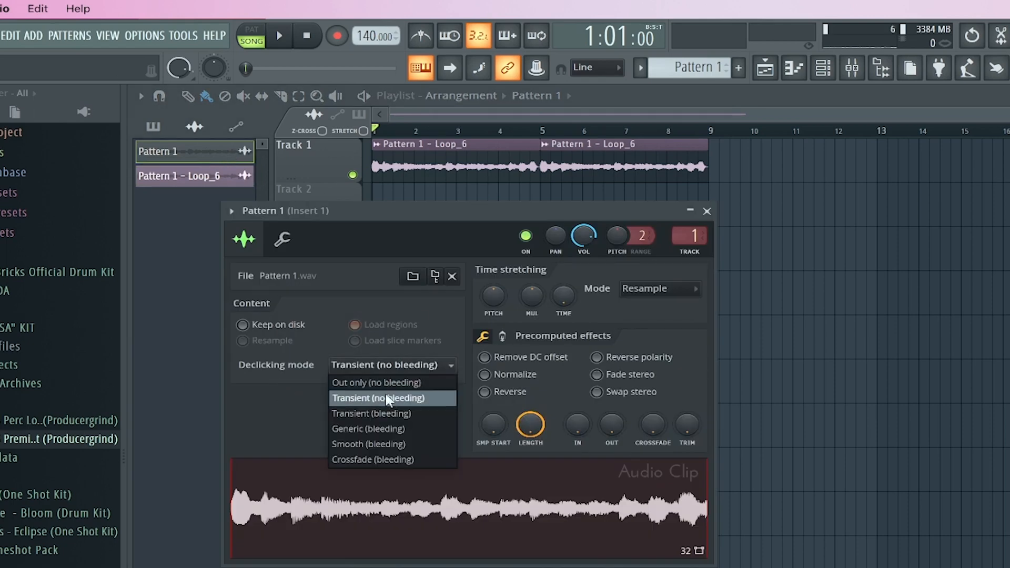
mouse_move(395, 444)
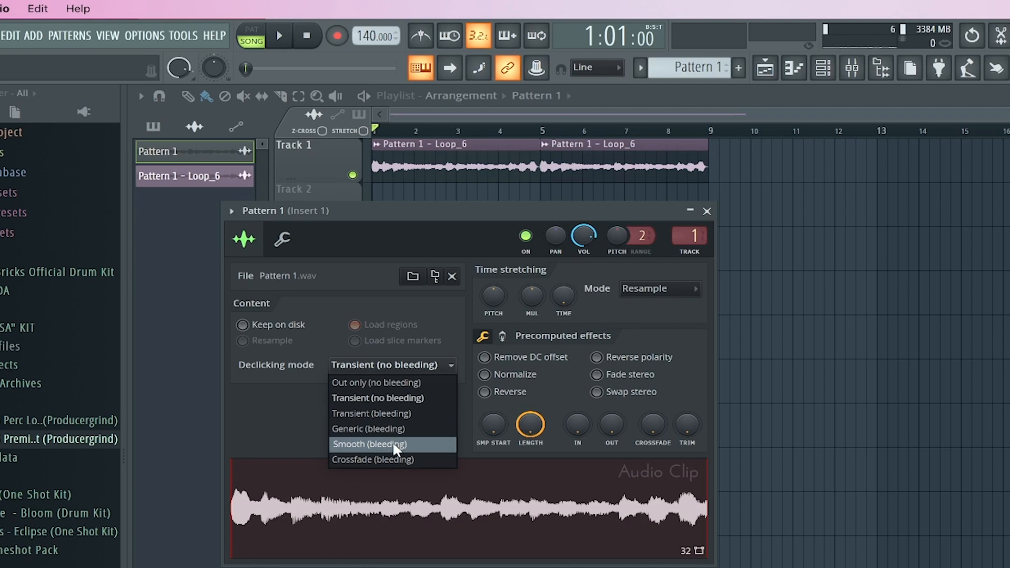